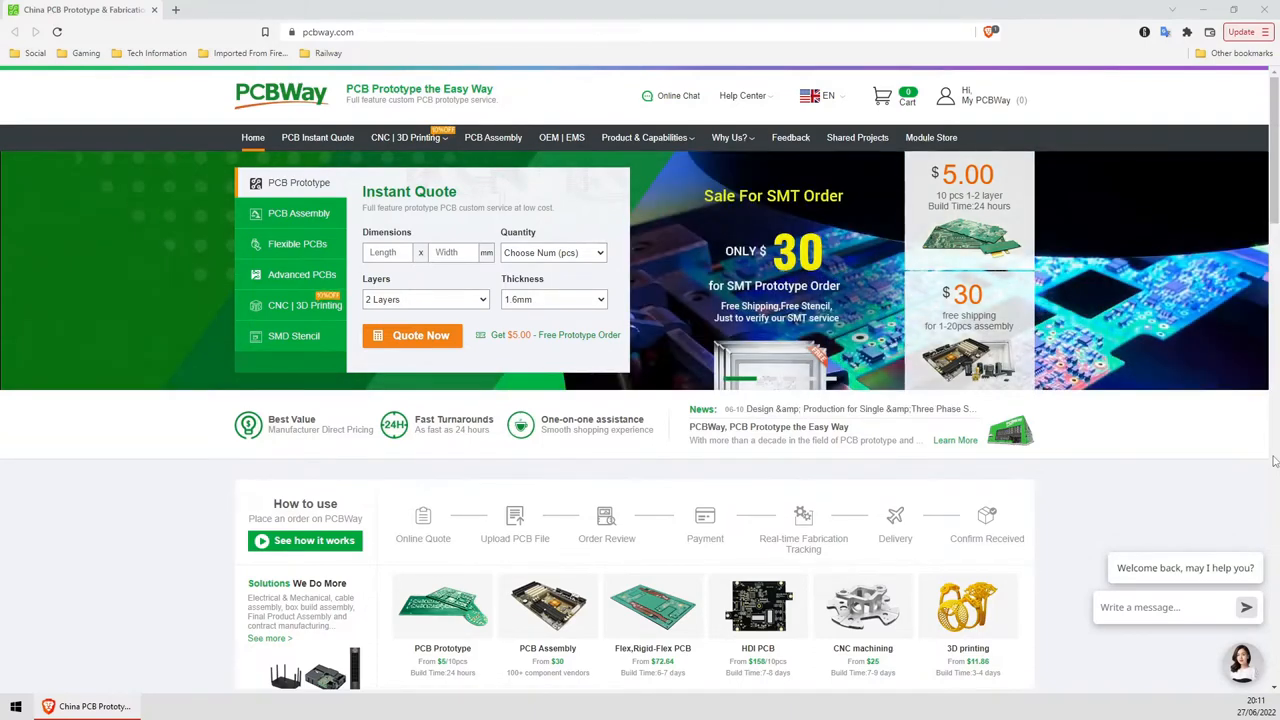
Scroll down the PCBWay page to reach the Standard PCB online quote form.
{"action": "scroll", "scroll_direction": "down", "scroll_amount": 3}
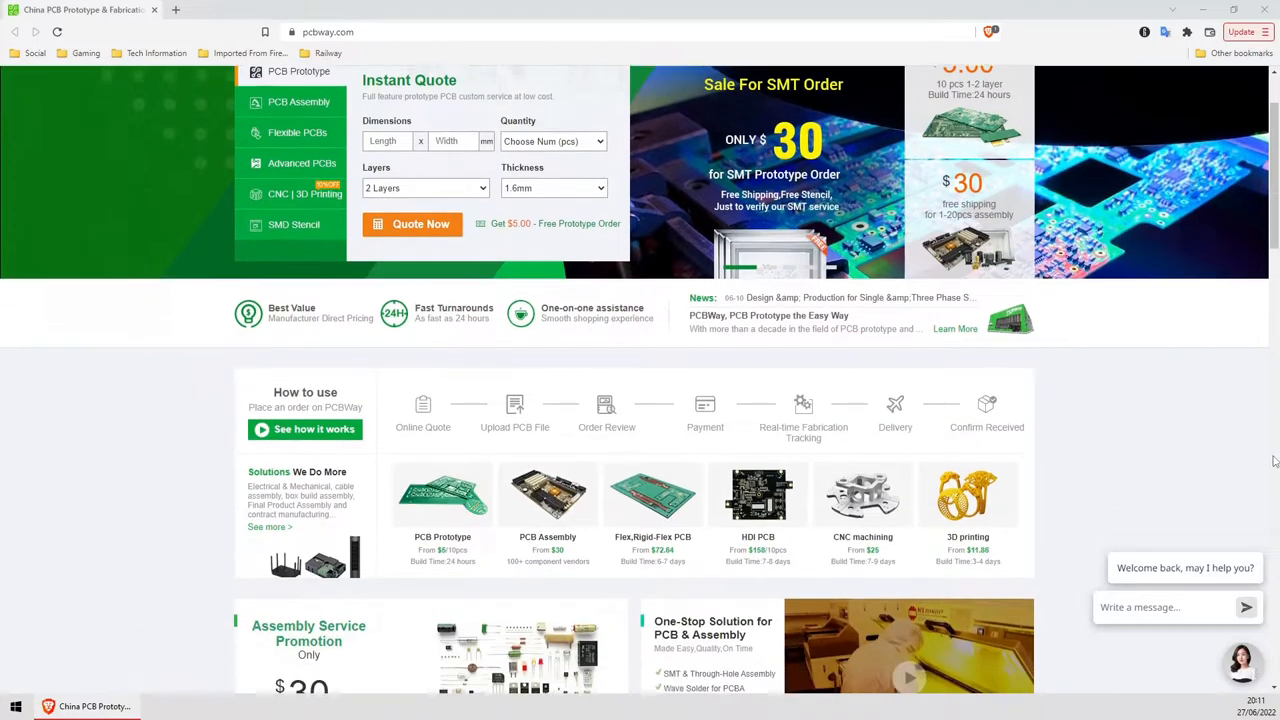
{"action": "scroll", "scroll_direction": "down", "scroll_amount": 3}
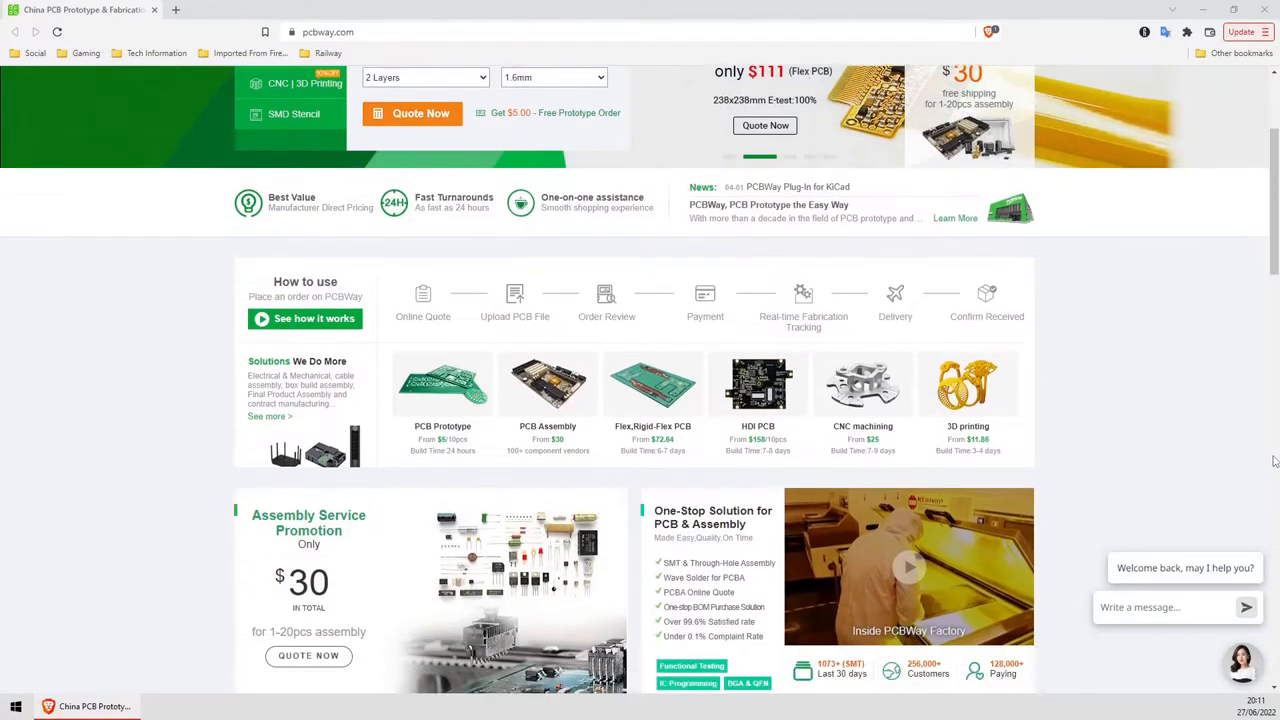
{"action": "scroll", "scroll_direction": "down", "scroll_amount": 3}
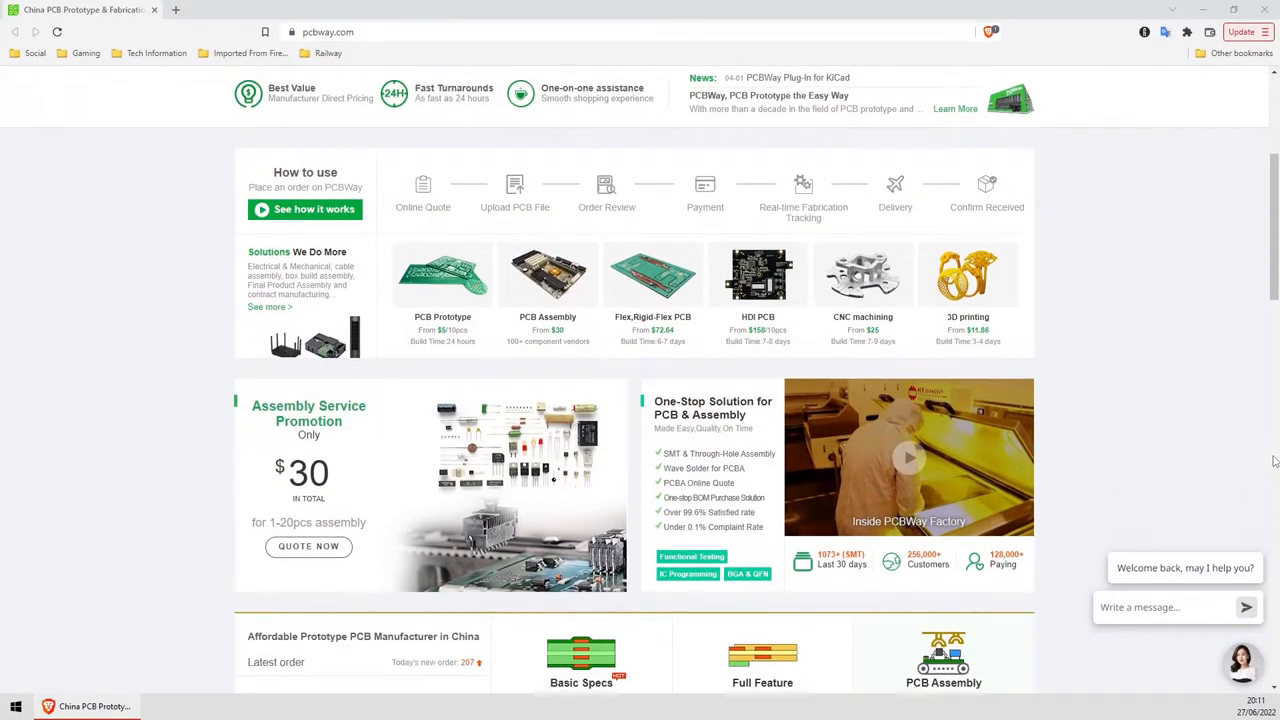
{"action": "scroll", "scroll_direction": "down", "scroll_amount": 3}
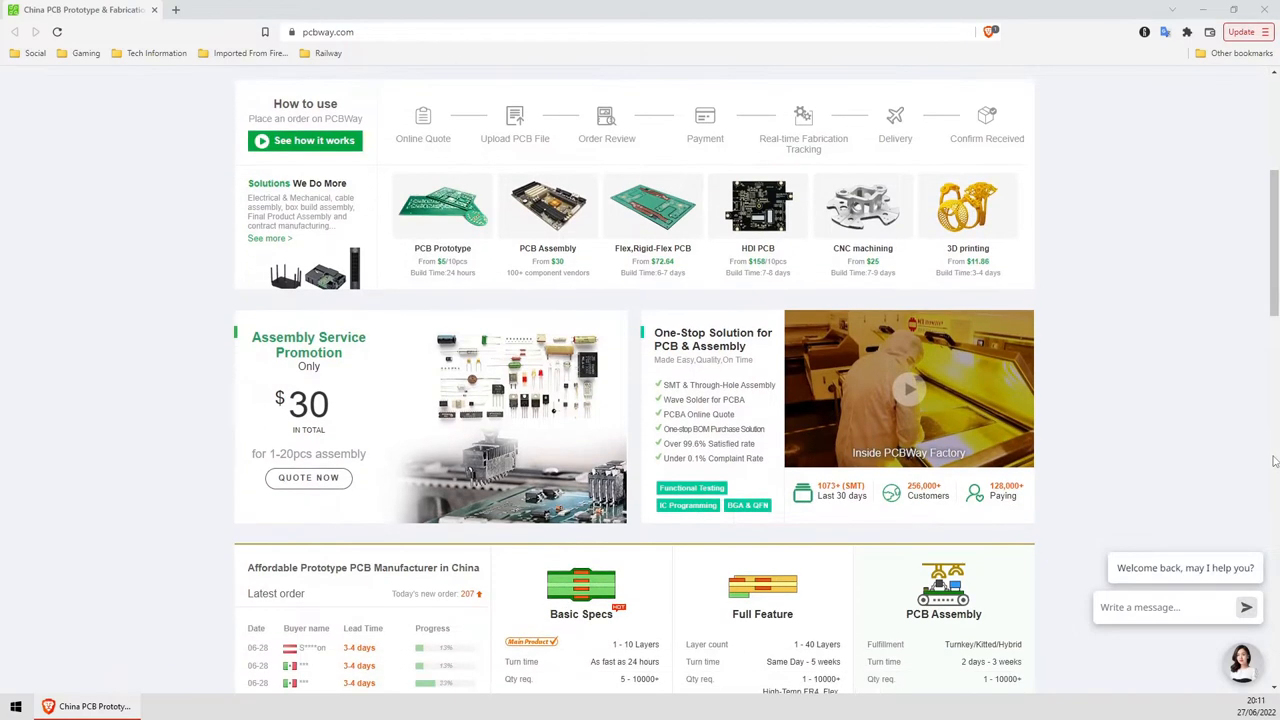
{"action": "scroll", "scroll_direction": "down", "scroll_amount": 3}
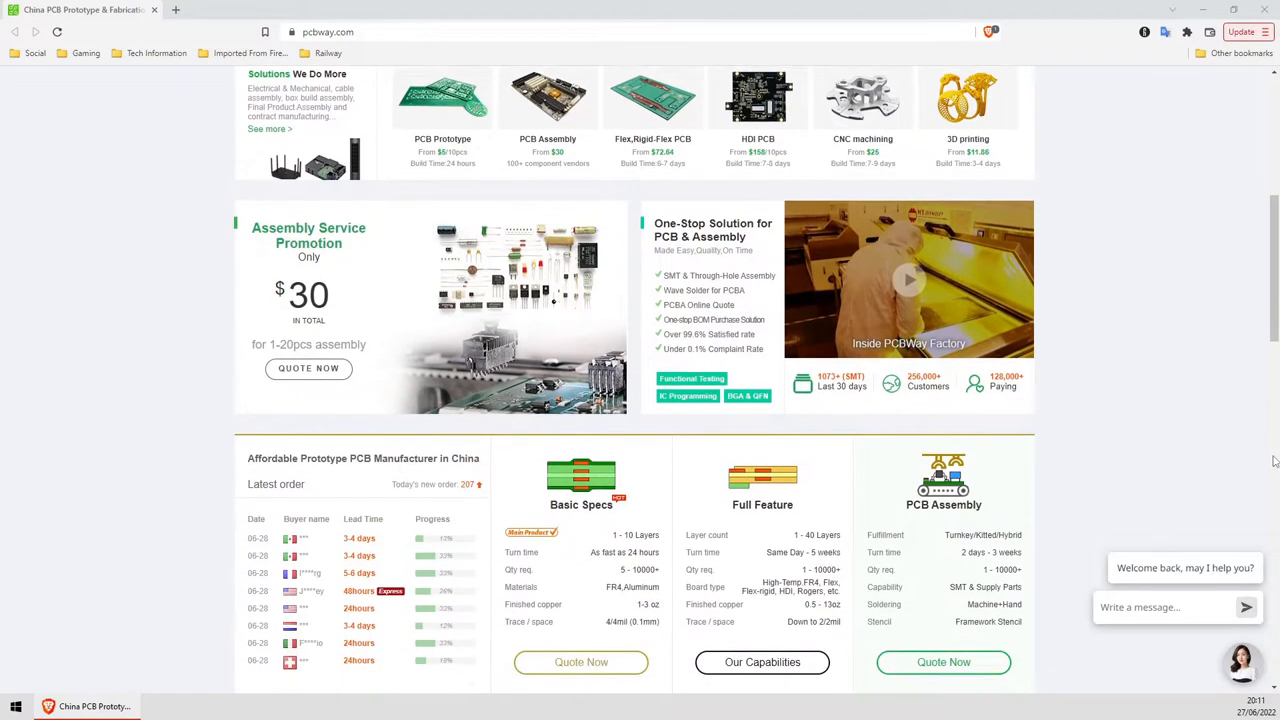
{"action": "scroll", "scroll_direction": "down", "scroll_amount": 3}
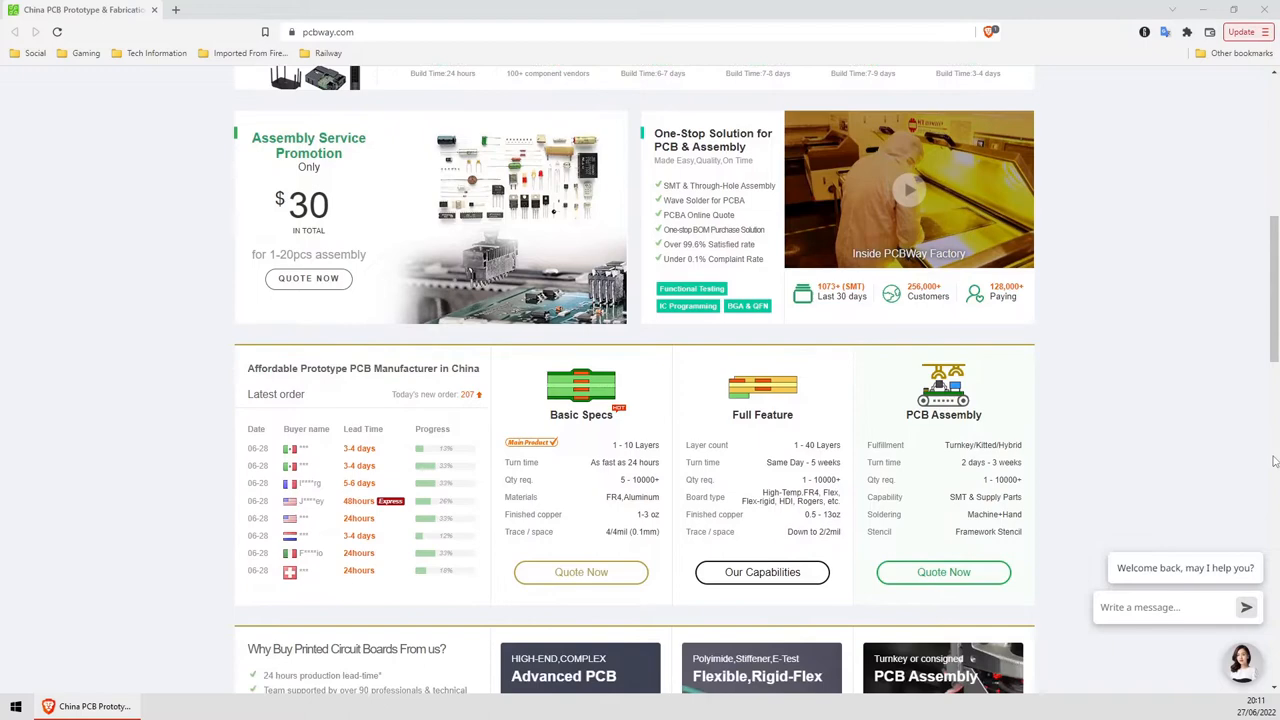
{"action": "scroll", "scroll_direction": "down", "scroll_amount": 3}
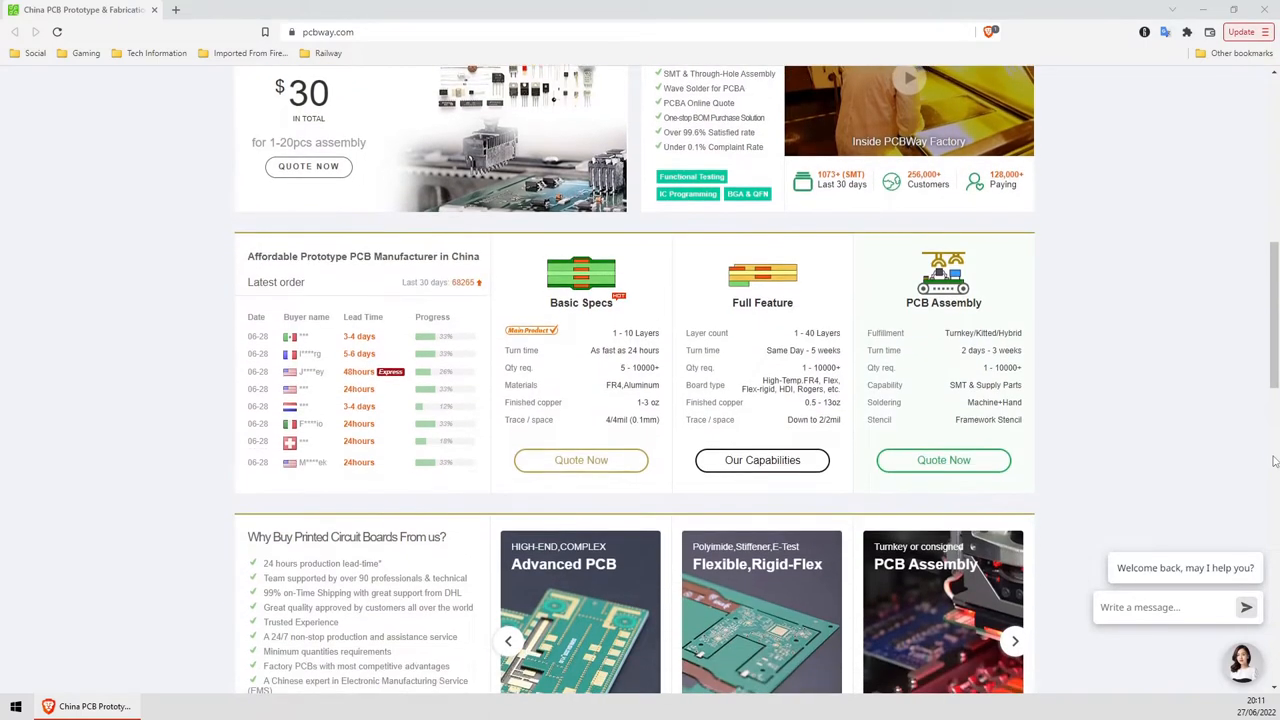
{"action": "scroll", "scroll_direction": "down", "scroll_amount": 3}
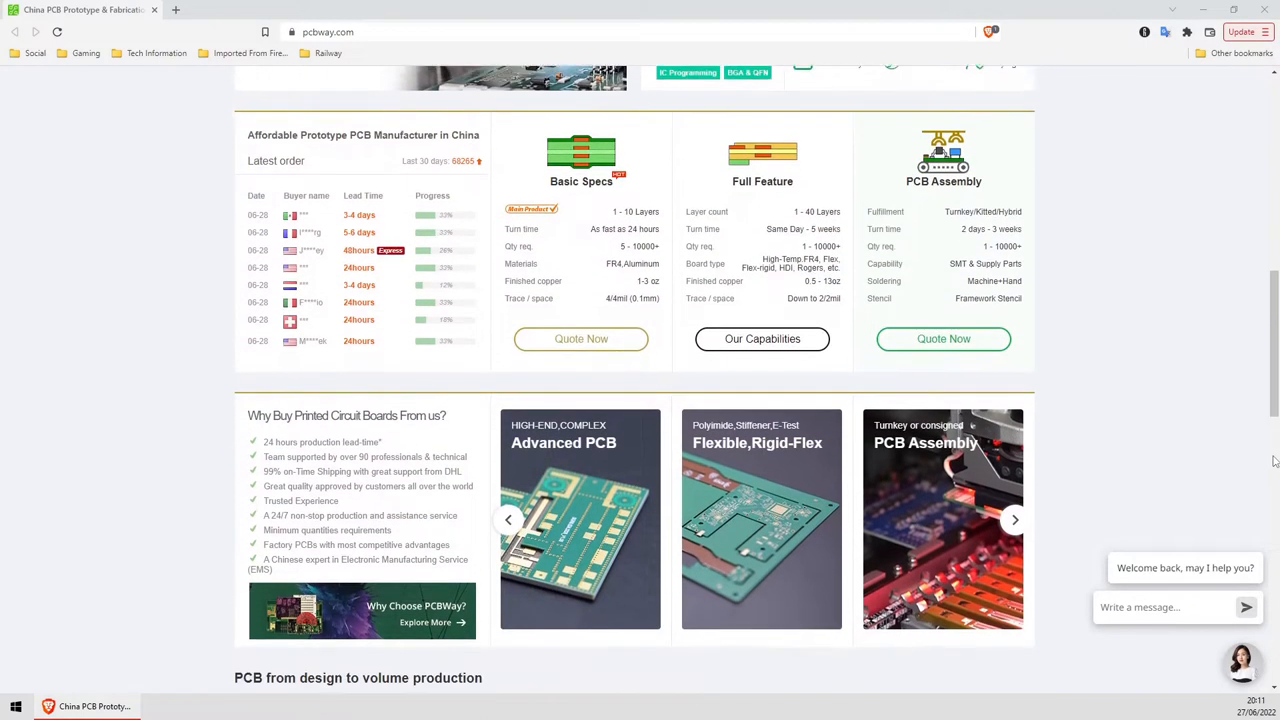
{"action": "scroll", "scroll_direction": "down", "scroll_amount": 3}
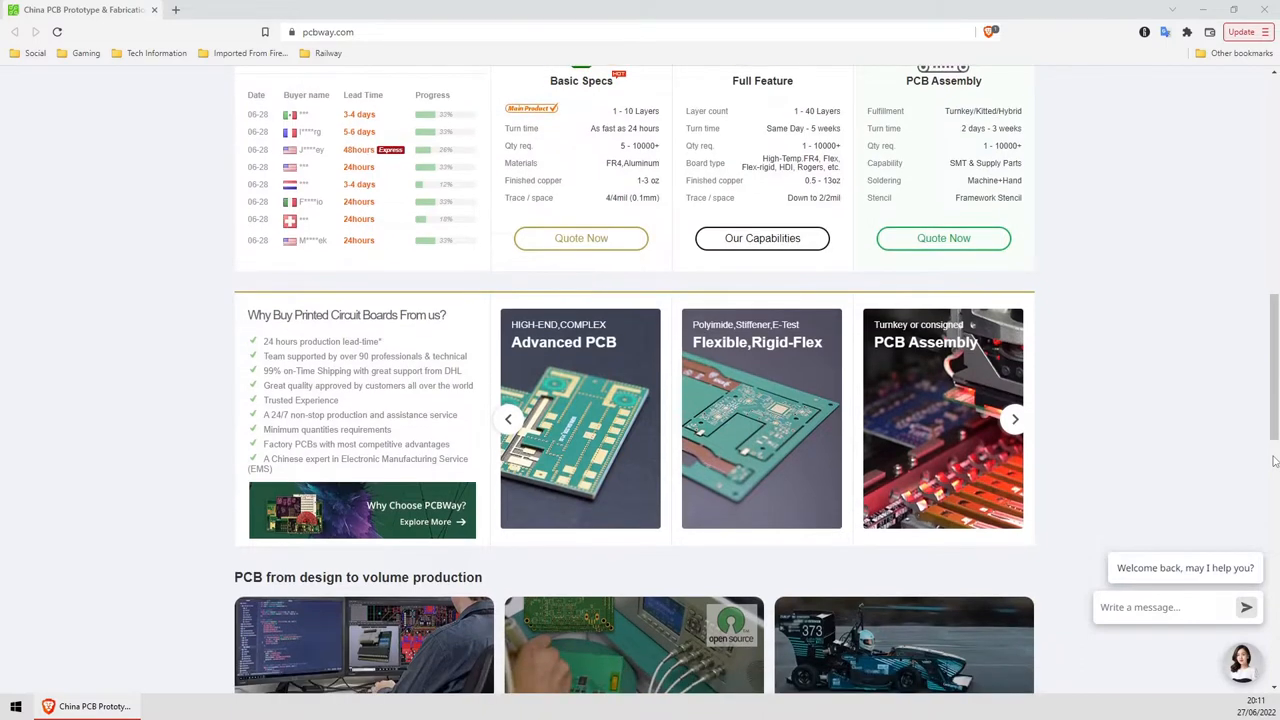
{"action": "scroll", "scroll_direction": "down", "scroll_amount": 3}
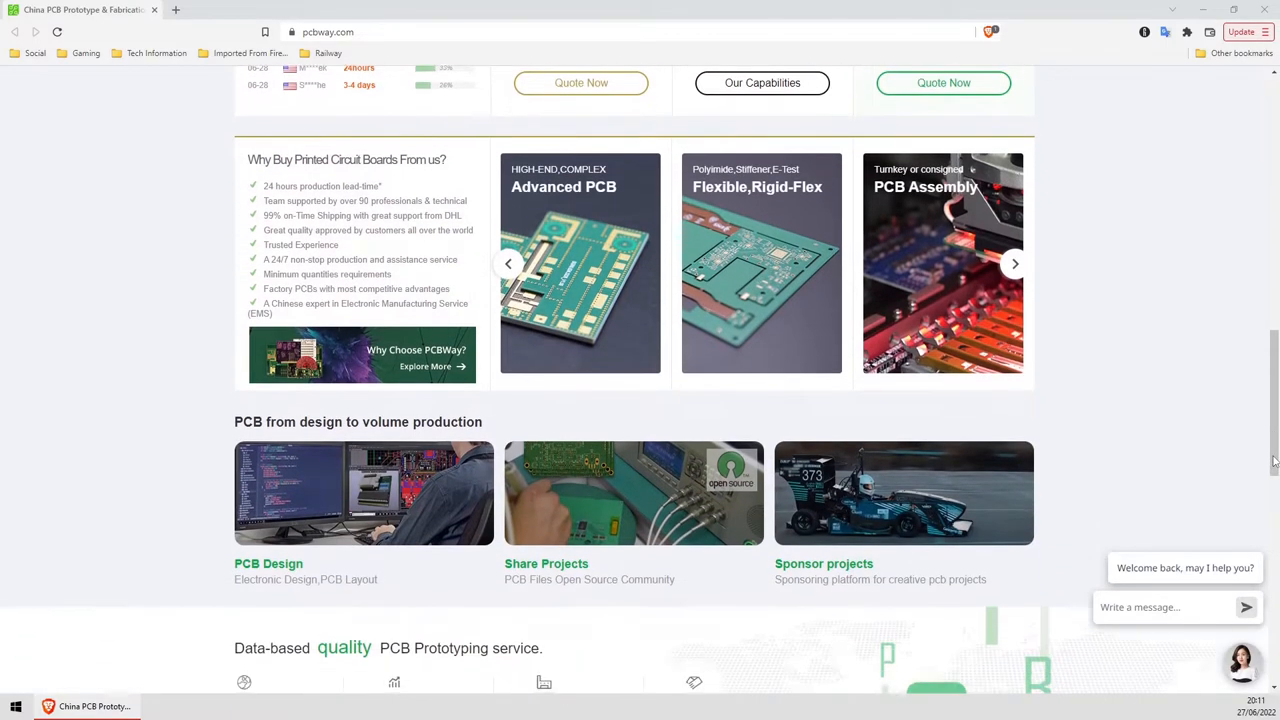
{"action": "scroll", "scroll_direction": "down", "scroll_amount": 3}
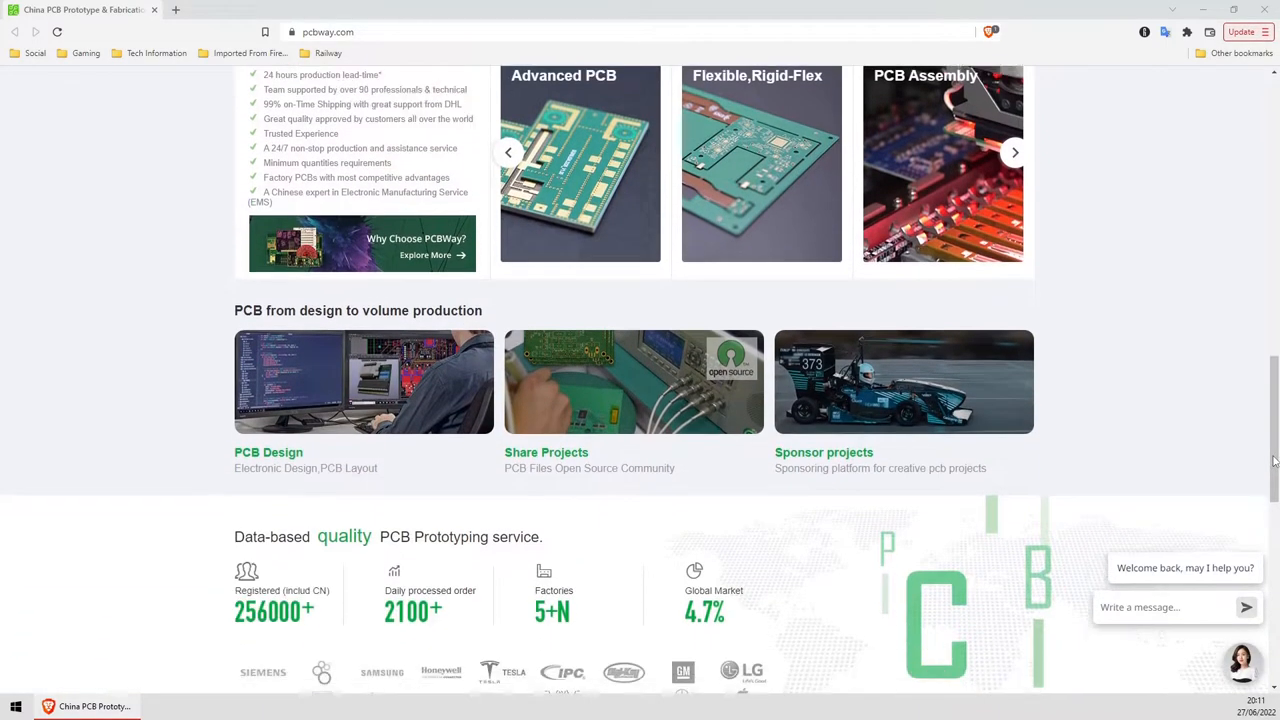
{"action": "scroll", "scroll_direction": "down", "scroll_amount": 3}
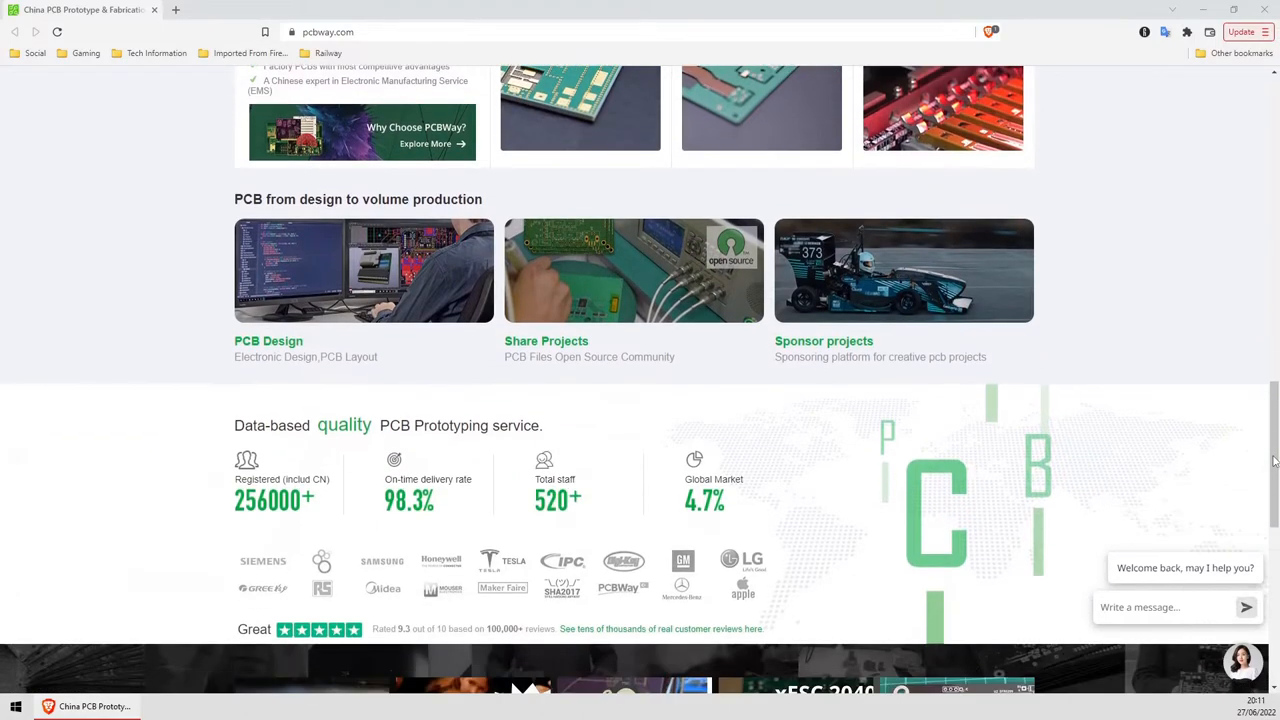
{"action": "scroll", "scroll_direction": "down", "scroll_amount": 3}
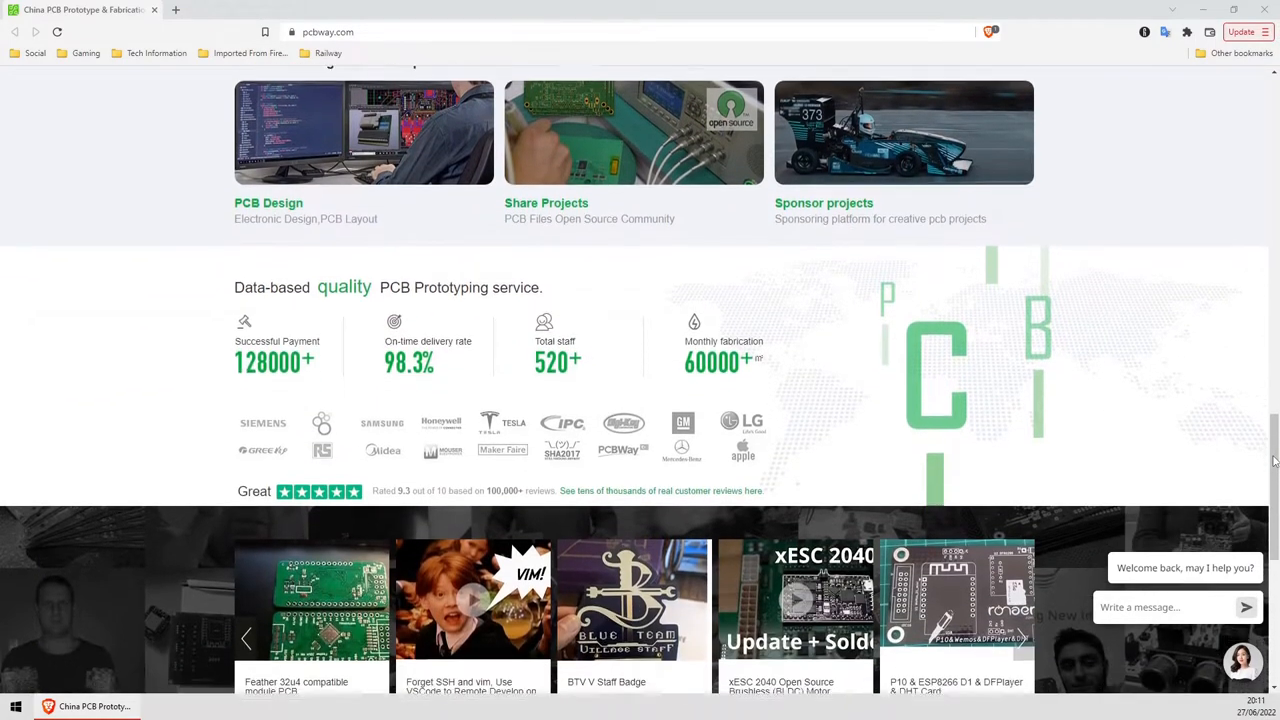
{"action": "scroll", "scroll_direction": "down", "scroll_amount": 3}
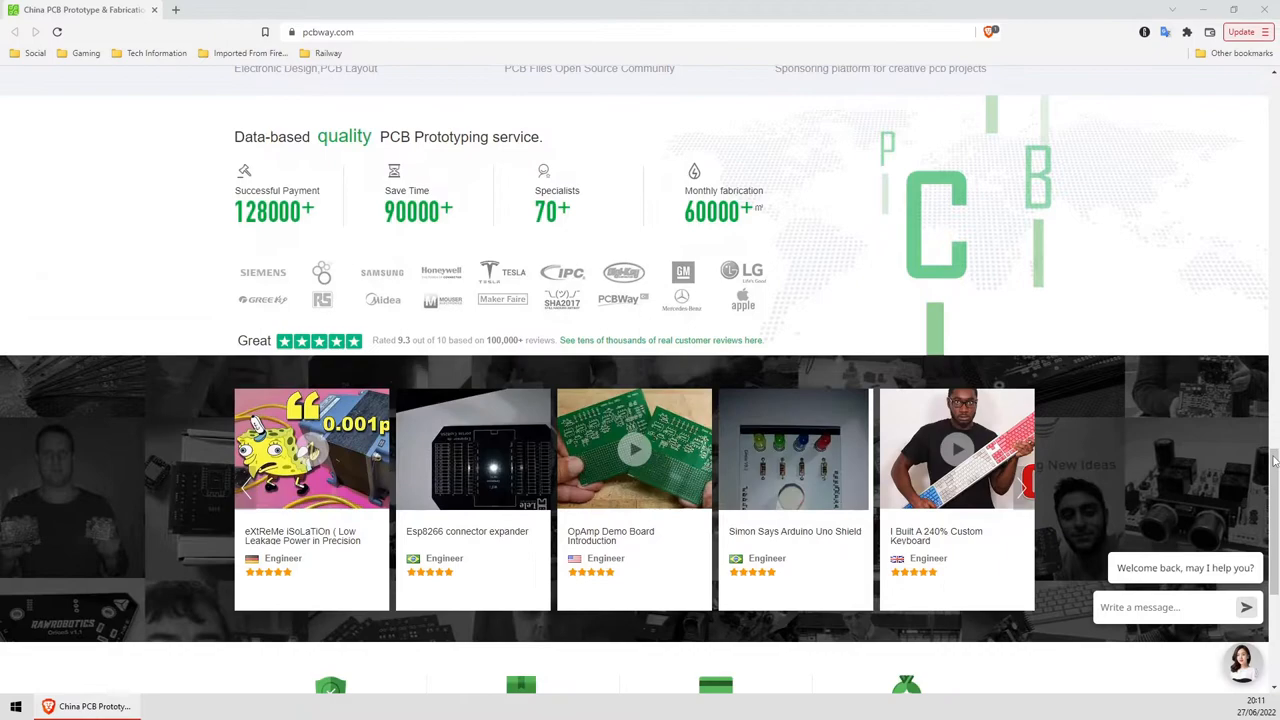
{"action": "scroll", "scroll_direction": "down", "scroll_amount": 3}
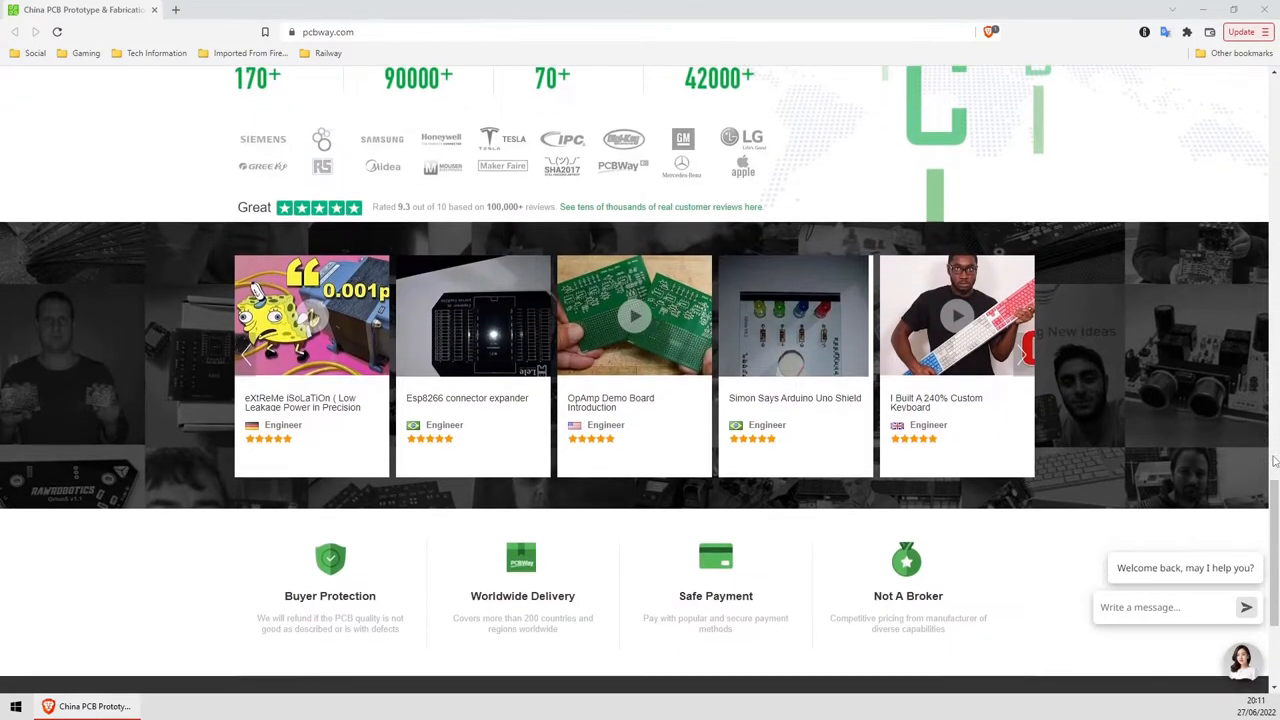
{"action": "scroll", "scroll_direction": "down", "scroll_amount": 3}
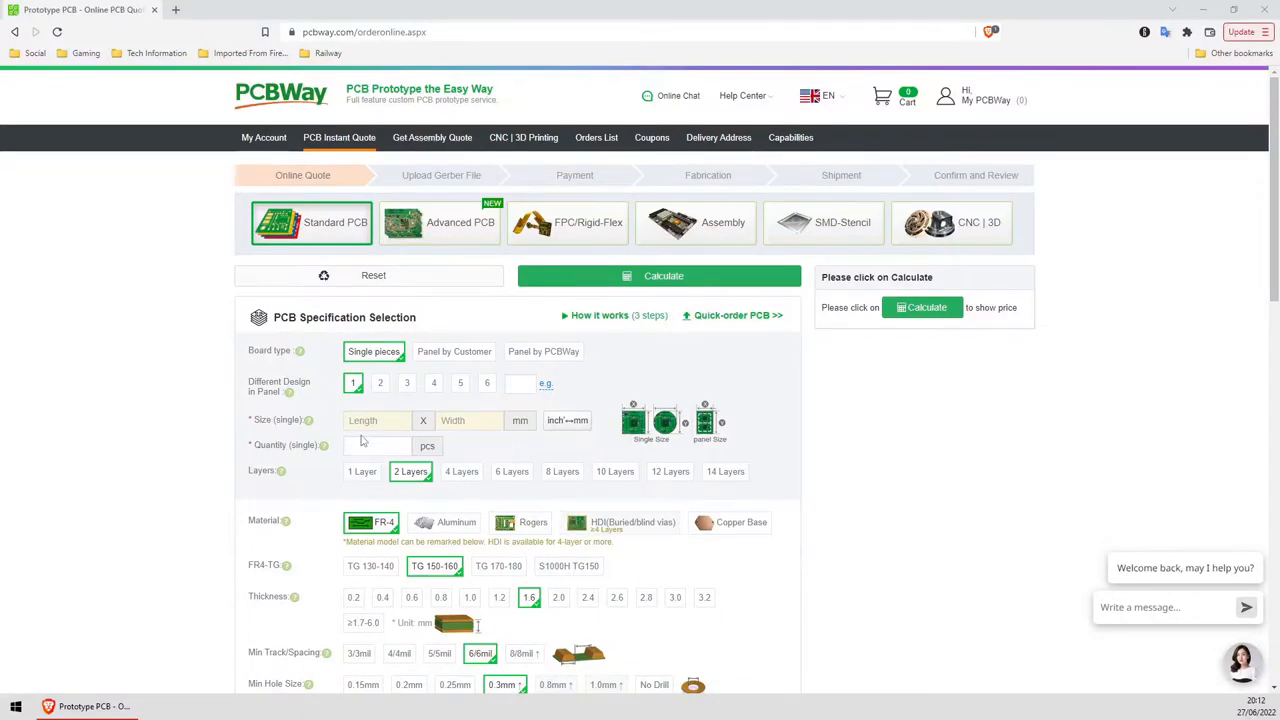
Enter a 100 × 100 mm board size and choose 20 pieces as the quantity.
{"action": "left_click", "coordinate": [376, 420]}
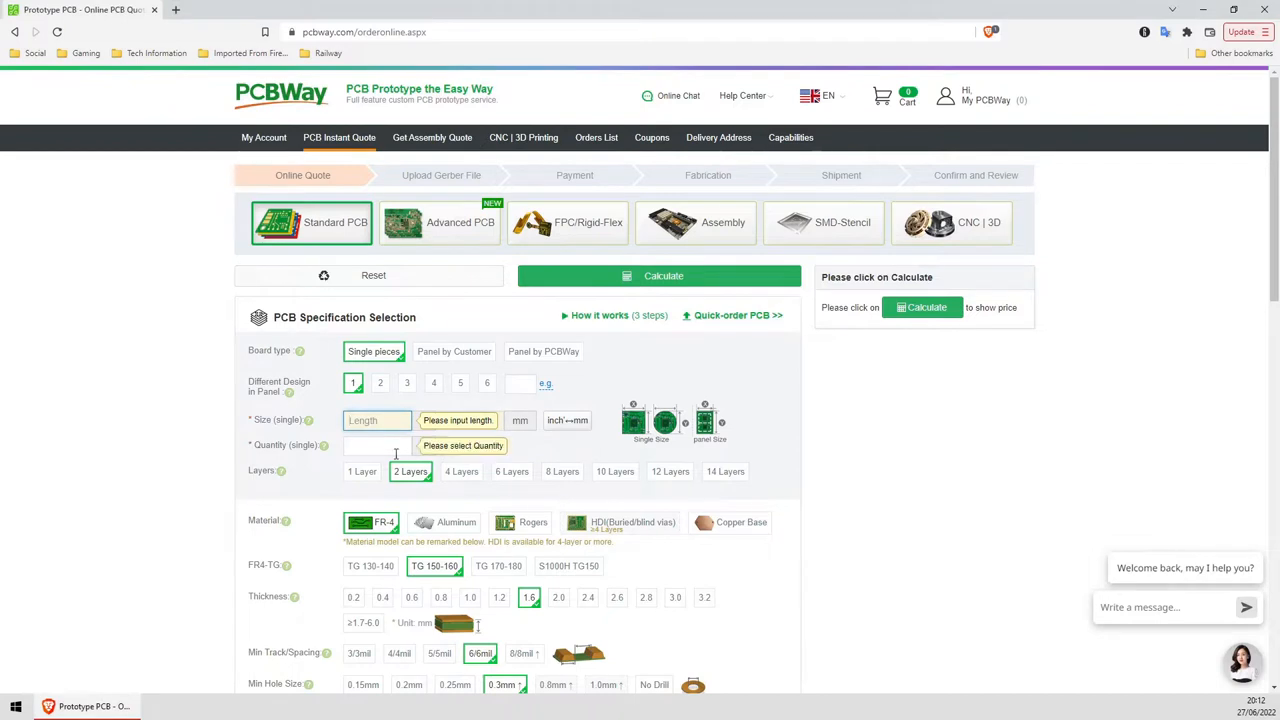
{"action": "type", "text": "1"}
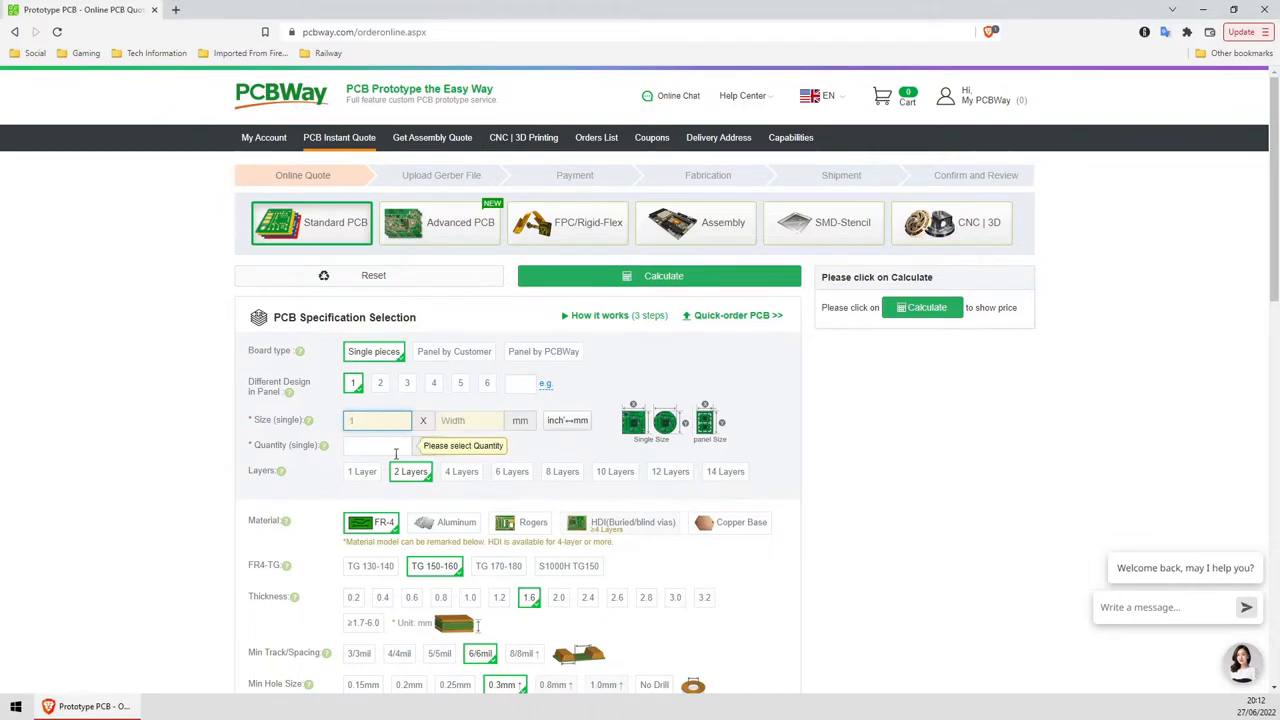
{"action": "type", "text": "100"}
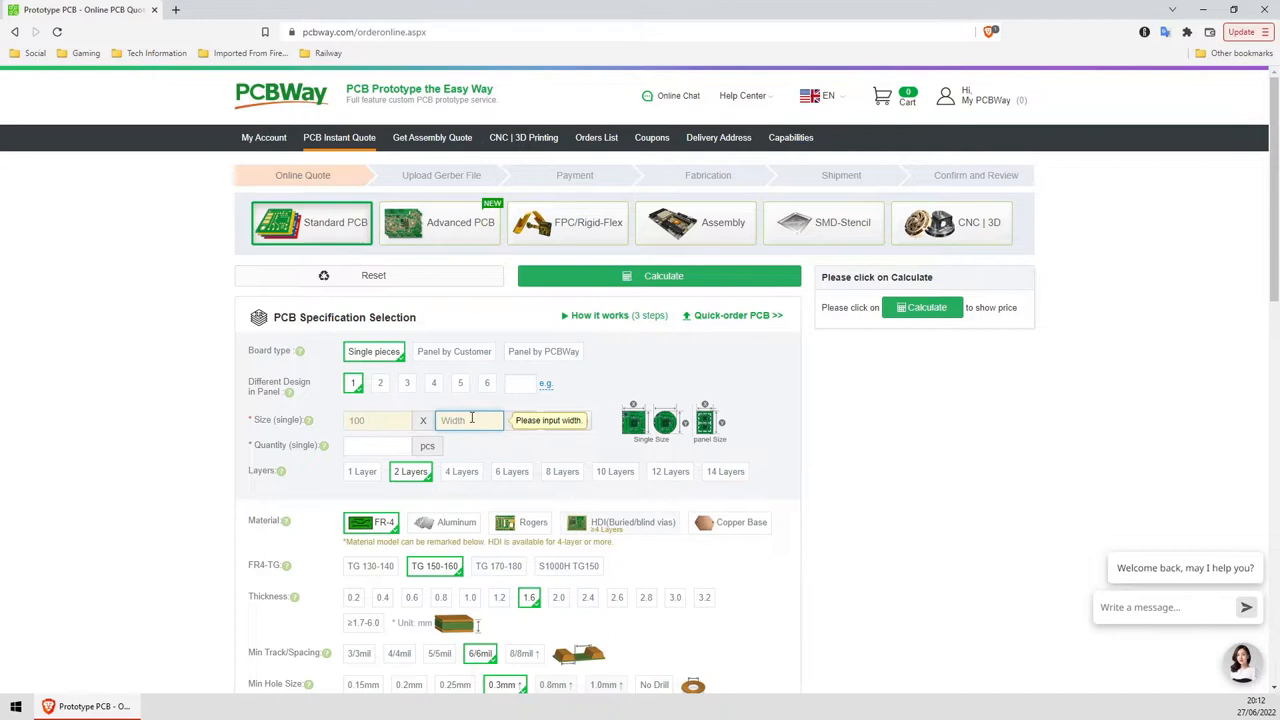
{"action": "left_click", "coordinate": [376, 444]}
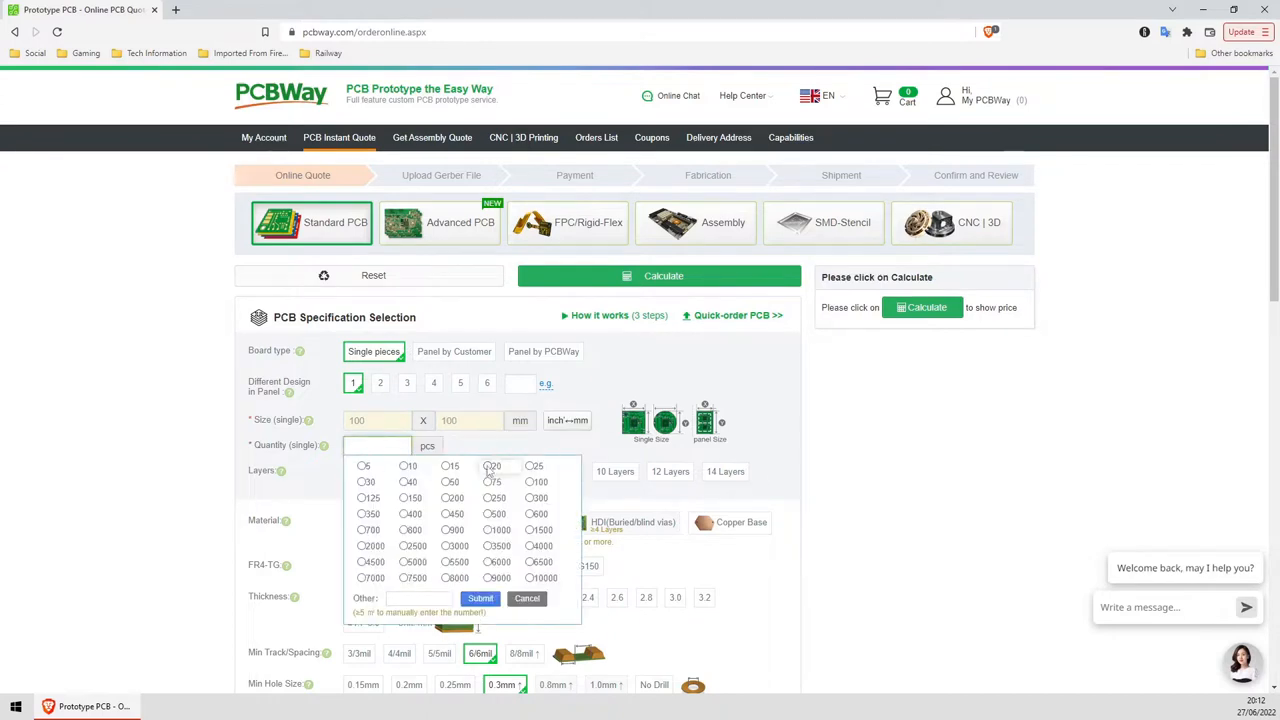
{"action": "left_click", "coordinate": [488, 466]}
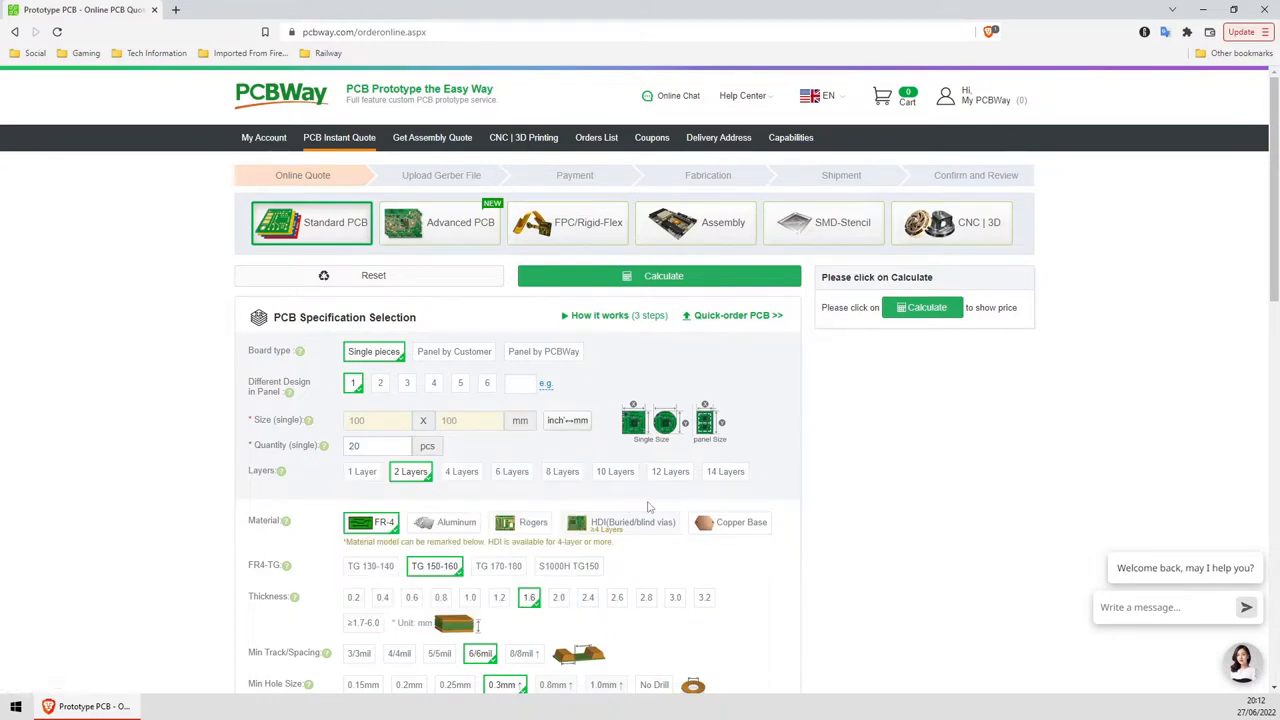
Scroll to calculate the US$47.25 quote and show the Shipping method dialog with PCBWayExpress chosen.
{"action": "scroll", "scroll_direction": "down", "scroll_amount": 3}
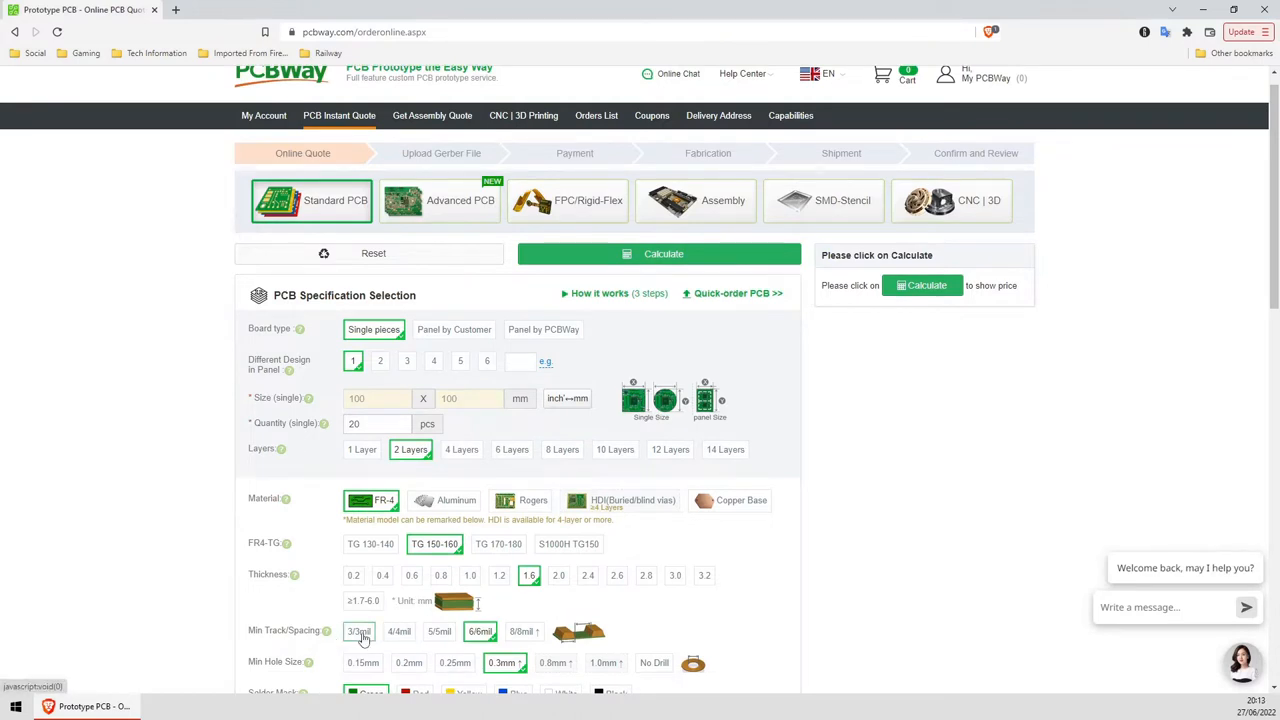
{"action": "scroll", "scroll_direction": "down", "scroll_amount": 3}
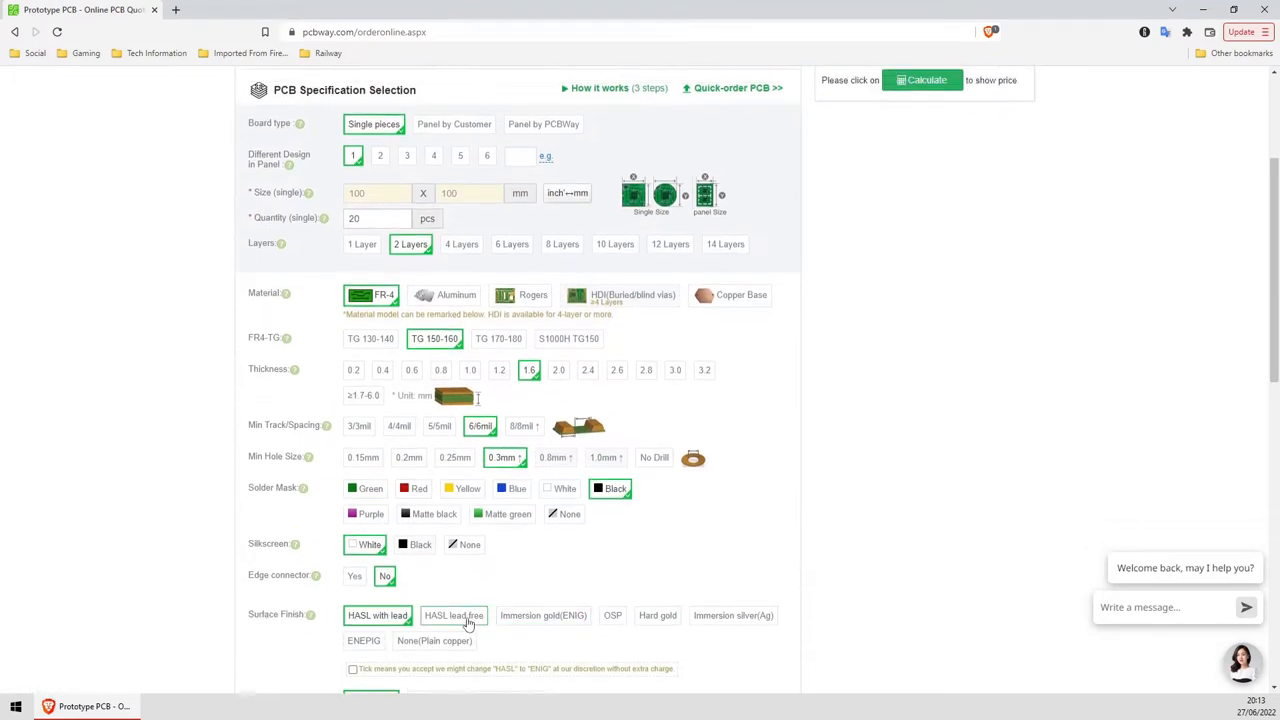
{"action": "scroll", "scroll_direction": "down", "scroll_amount": 3}
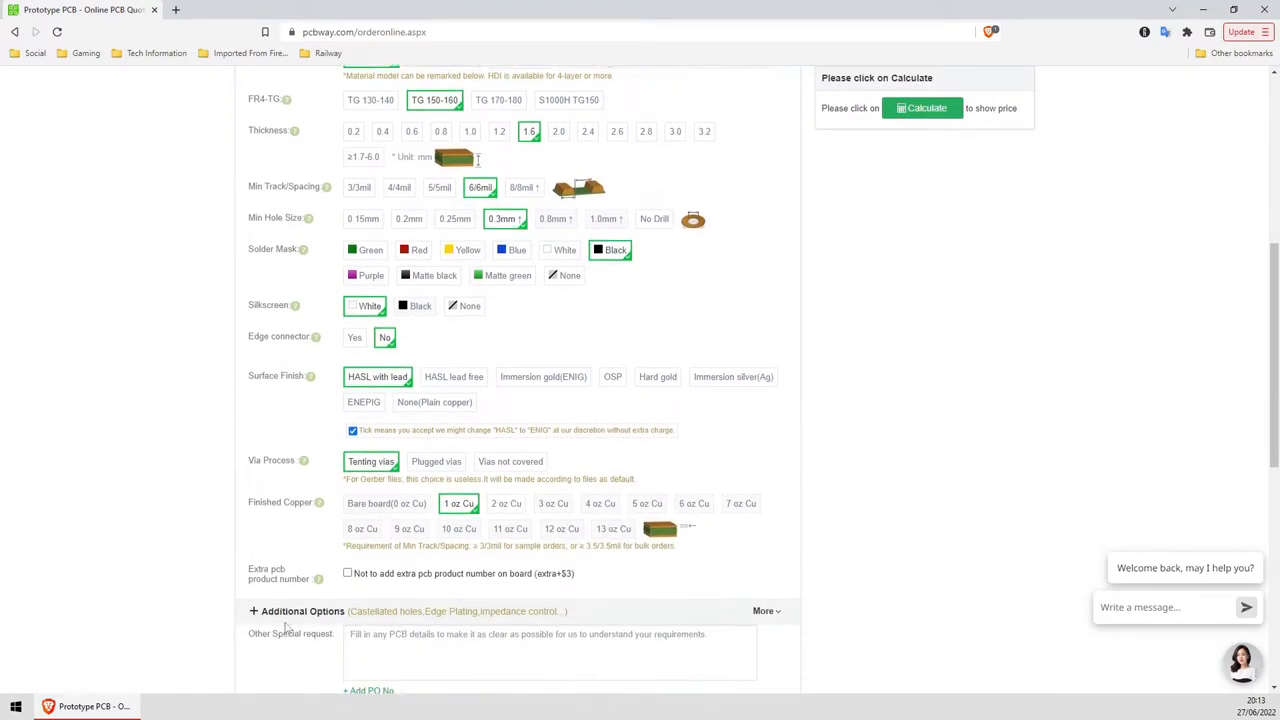
{"action": "scroll", "scroll_direction": "down", "scroll_amount": 3}
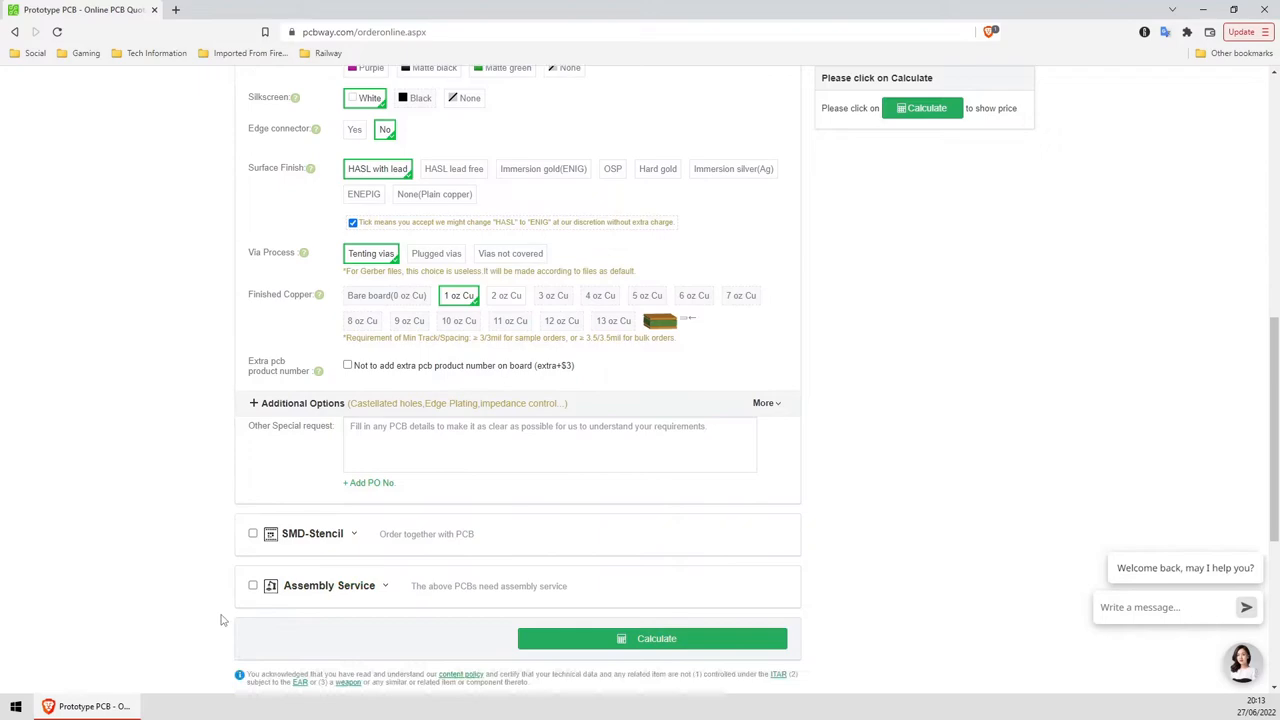
{"action": "scroll", "scroll_direction": "up", "scroll_amount": 3}
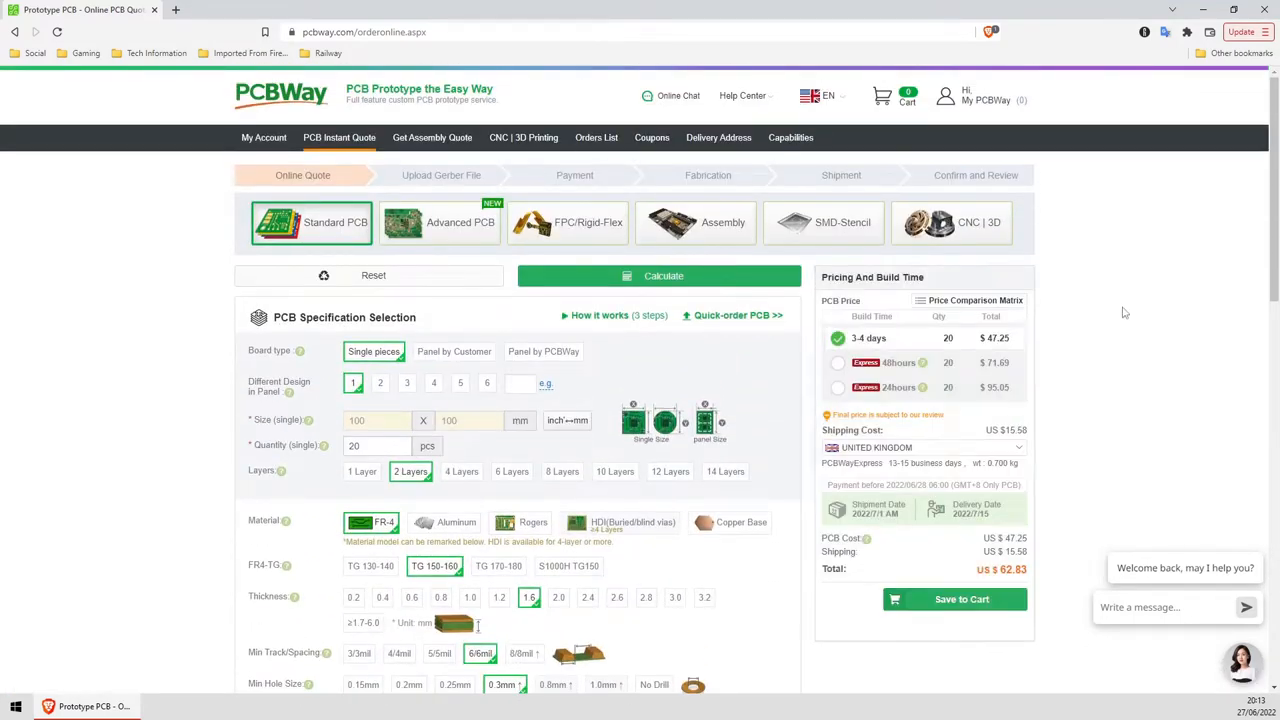
{"action": "scroll", "scroll_direction": "down", "scroll_amount": 3}
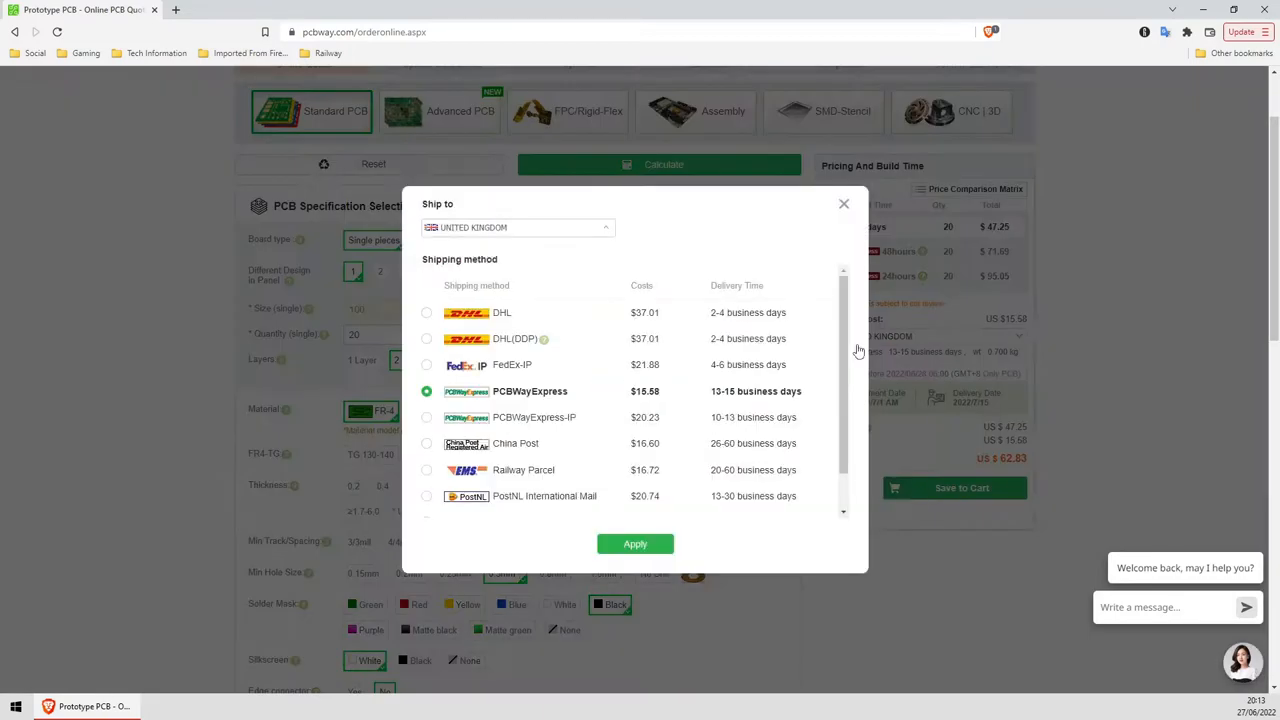
{"action": "scroll", "scroll_direction": "down", "scroll_amount": 3}
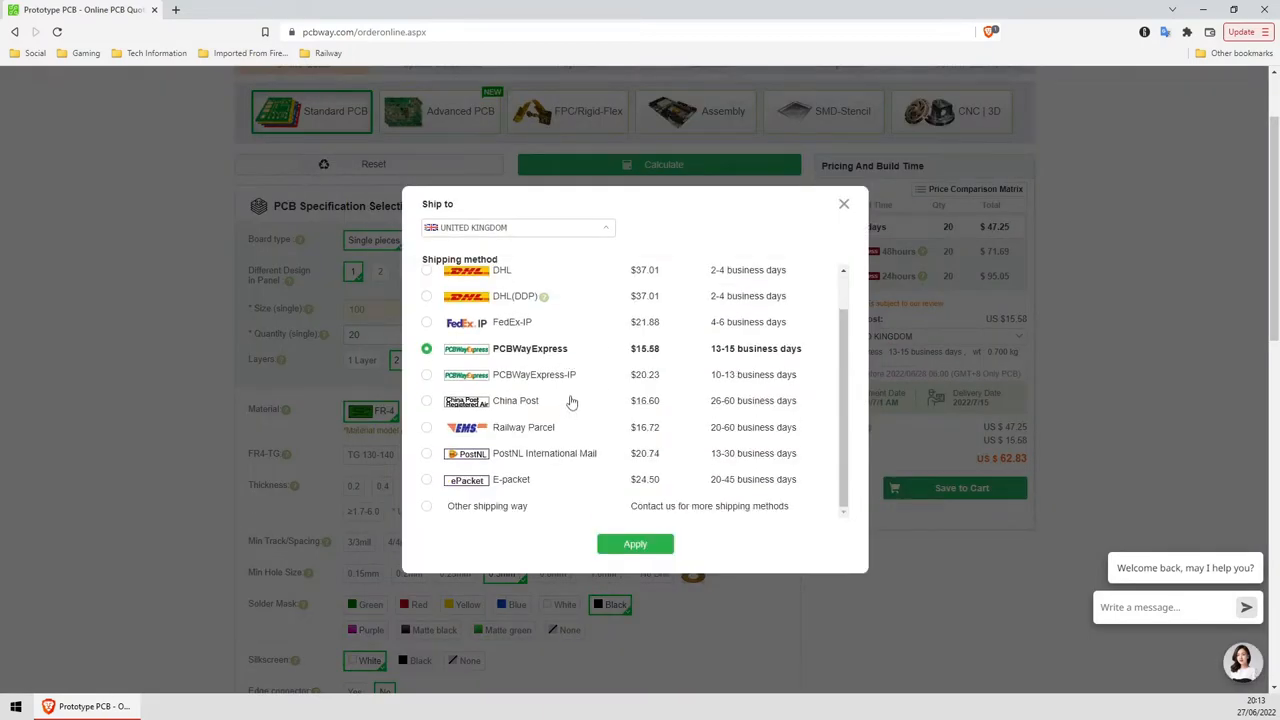